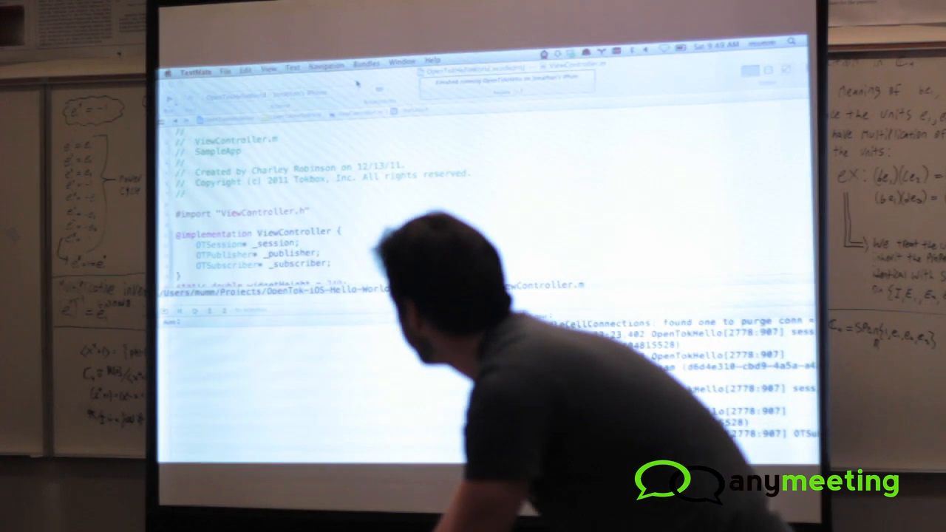
- Create a new blank TextMate document for the OpenTok page code
{"action": "left_click", "coordinate": [256, 60]}
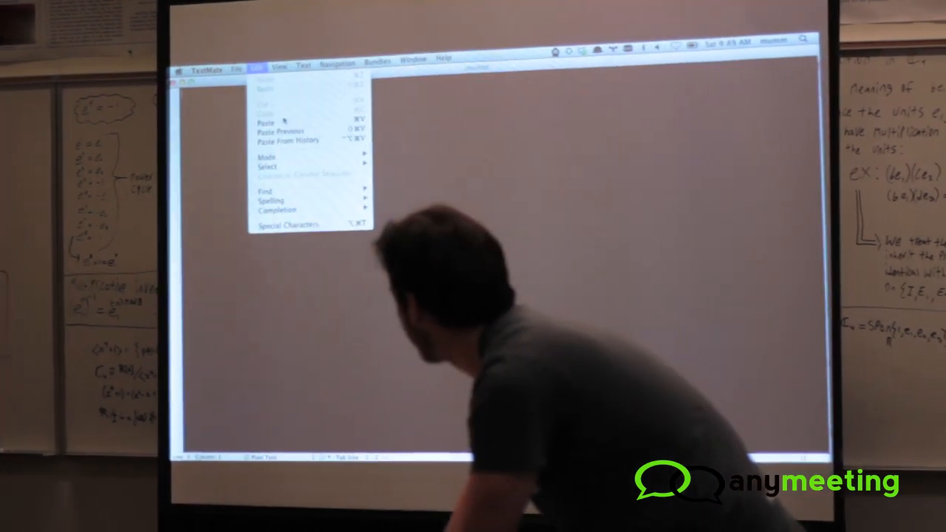
{"action": "left_click", "coordinate": [248, 59]}
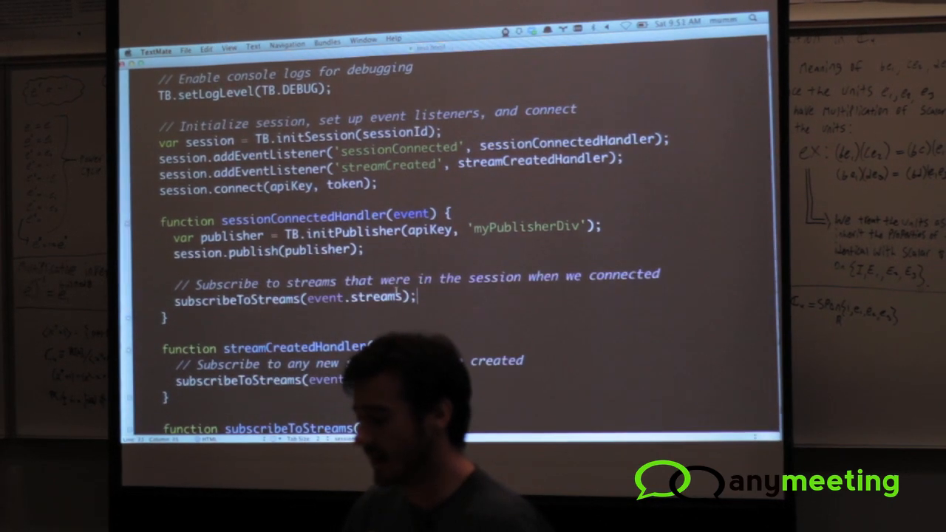
- Select the initSession, connect, publish and subscribeToStreams code and scroll through it
{"action": "left_click_drag", "start_coordinate": [174, 233], "coordinate": [416, 299]}
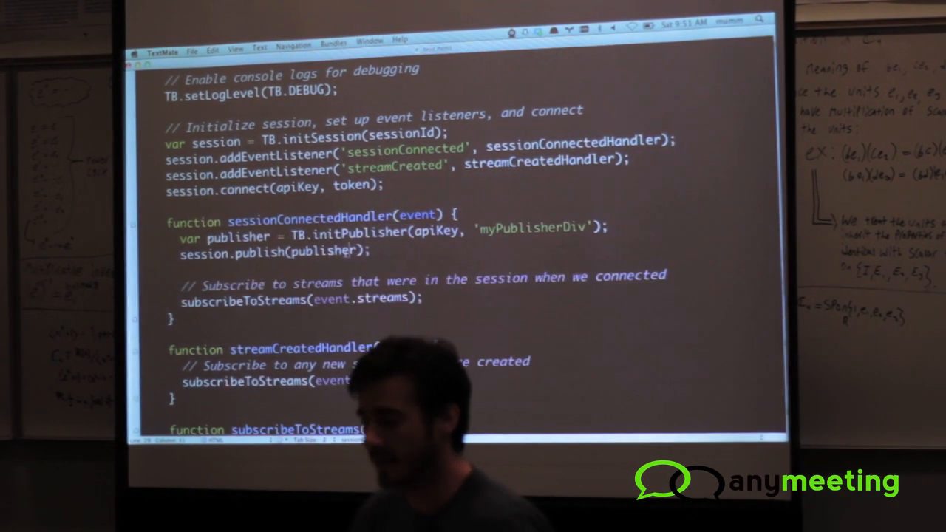
{"action": "scroll", "scroll_direction": "down", "scroll_amount": 3}
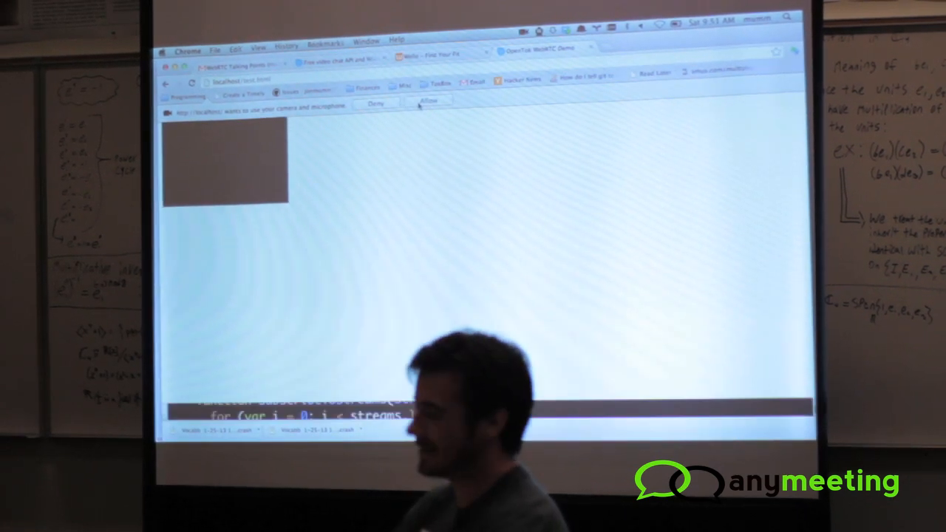
- Reload the localhost/test_p2p.html OpenTok demo page in Chrome
{"action": "left_click", "coordinate": [429, 101]}
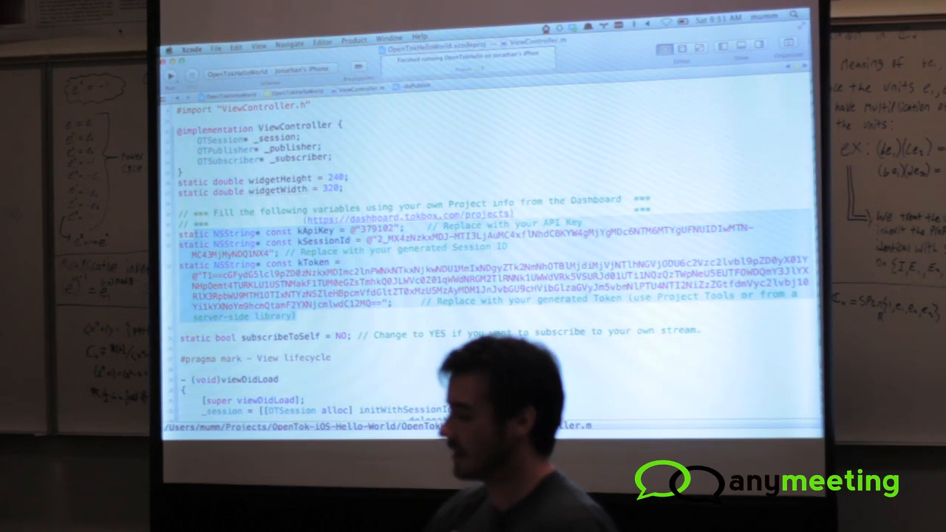
{"action": "scroll", "scroll_direction": "down", "scroll_amount": 3}
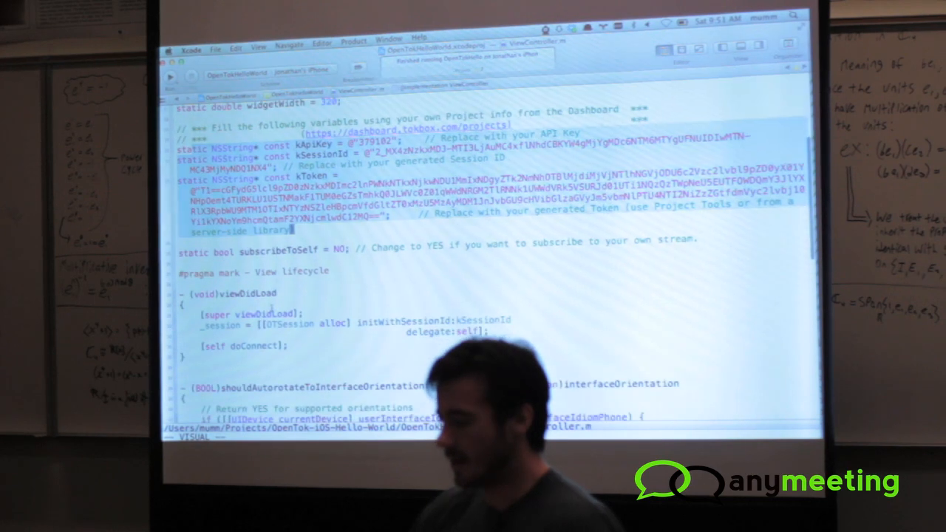
{"action": "scroll", "scroll_direction": "down", "scroll_amount": 3}
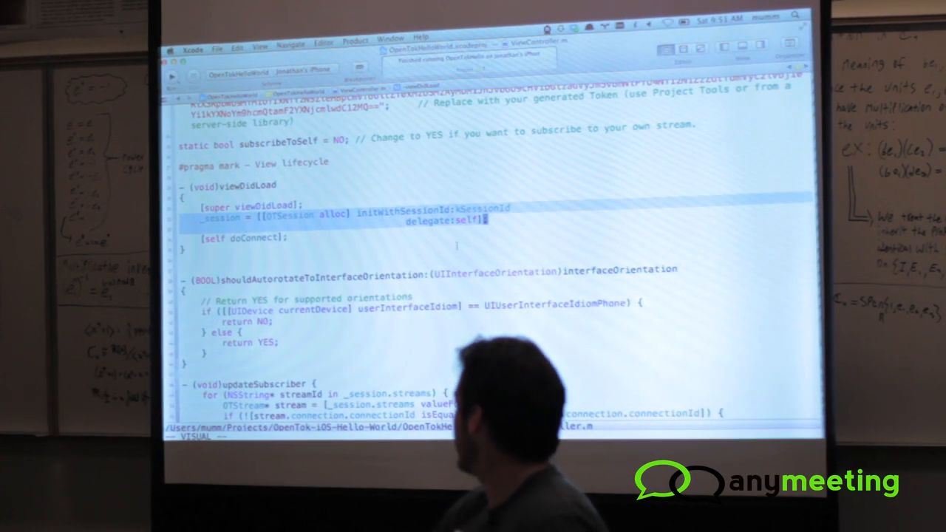
{"action": "scroll", "scroll_direction": "down", "scroll_amount": 3}
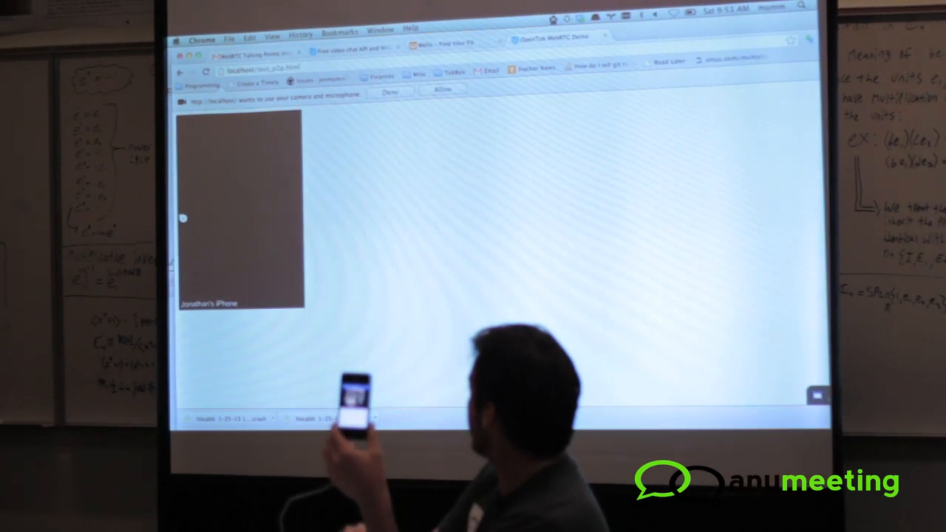
- Allow Chrome camera and microphone access so webcam and iPhone streams appear
{"action": "left_click", "coordinate": [441, 91]}
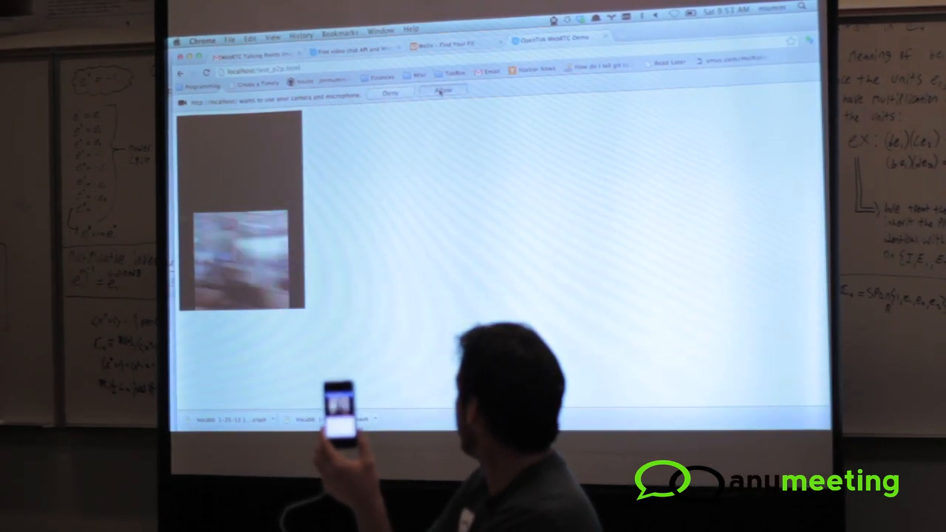
{"action": "left_click", "coordinate": [441, 91]}
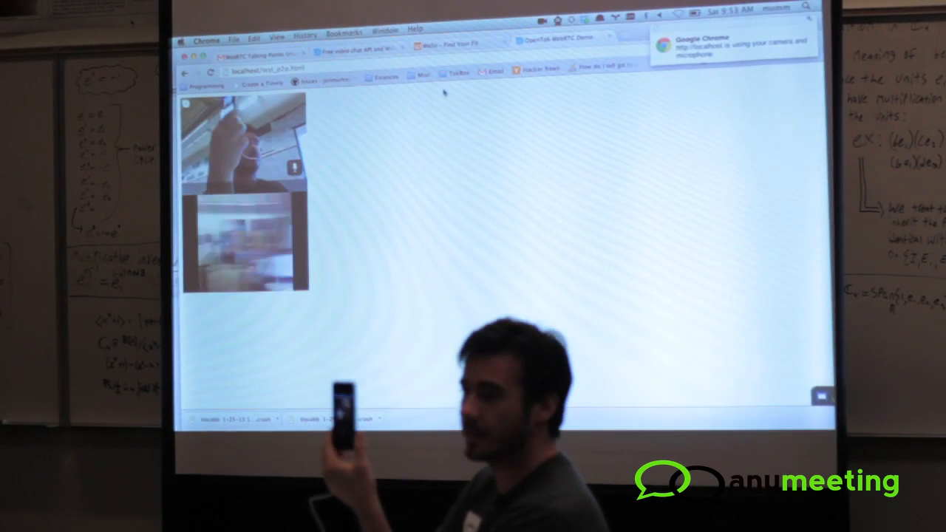